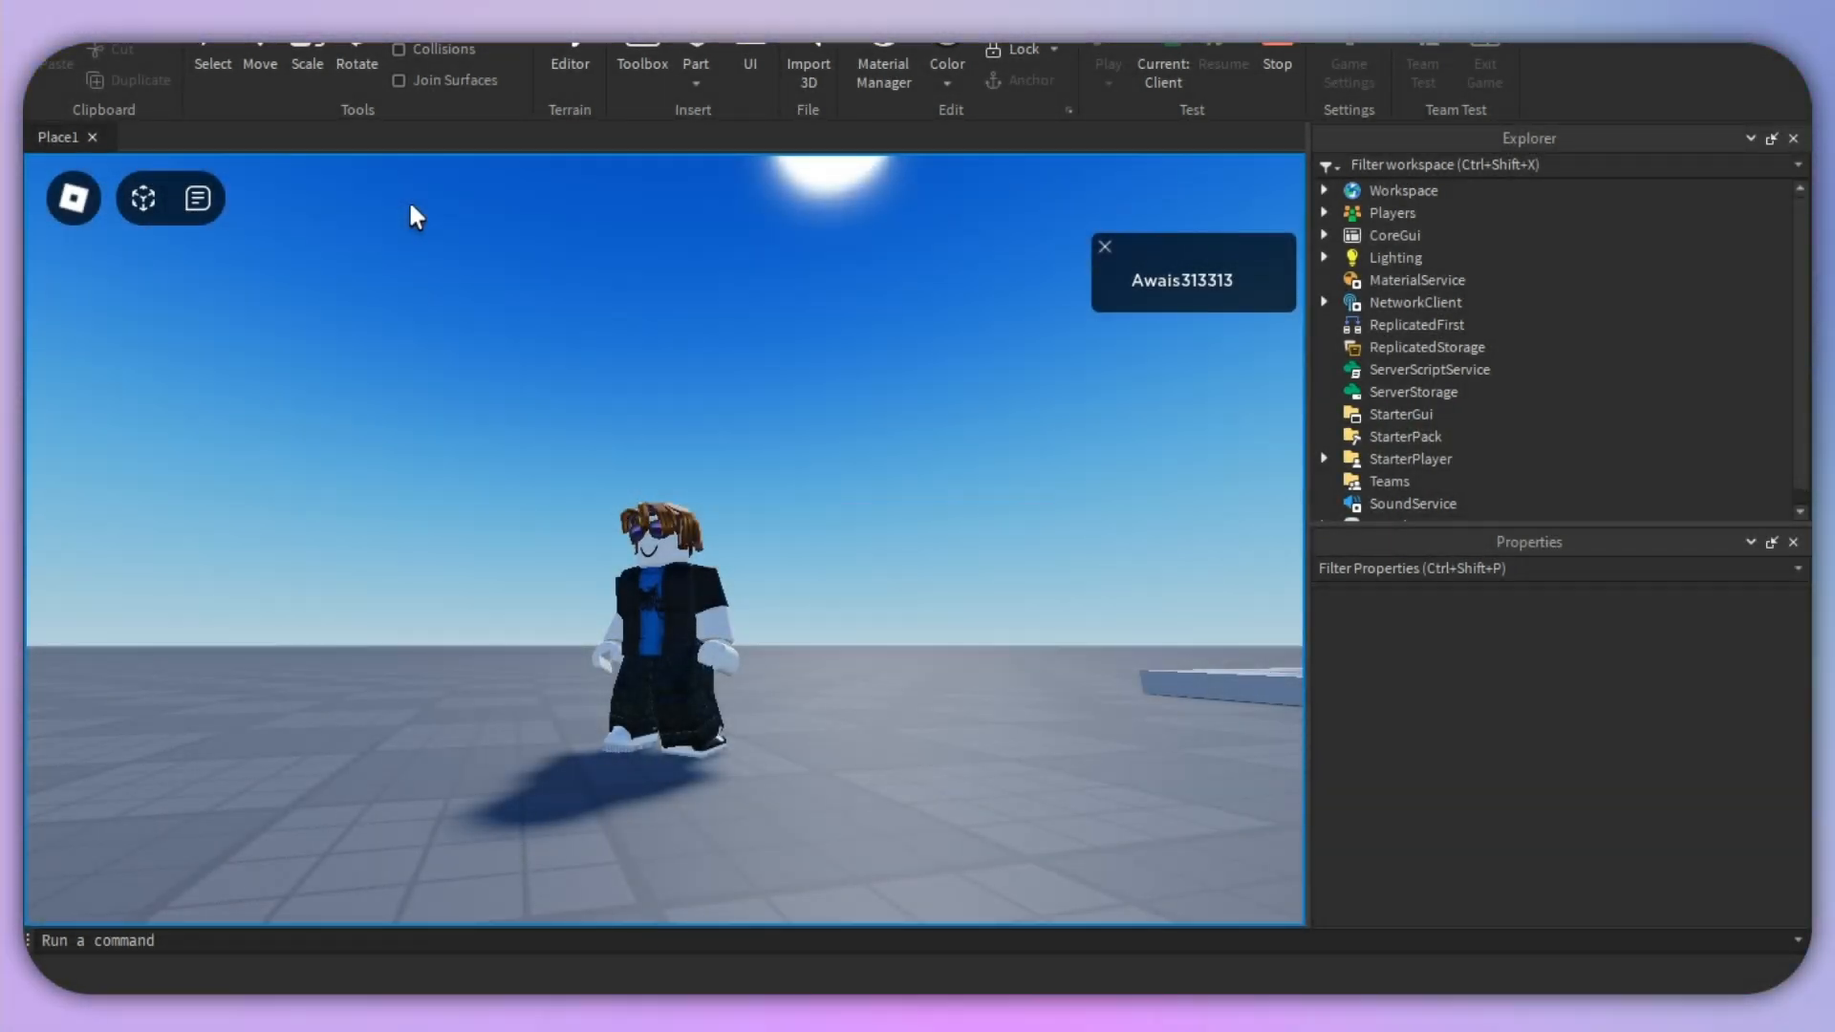
pyautogui.moveTo(142, 198)
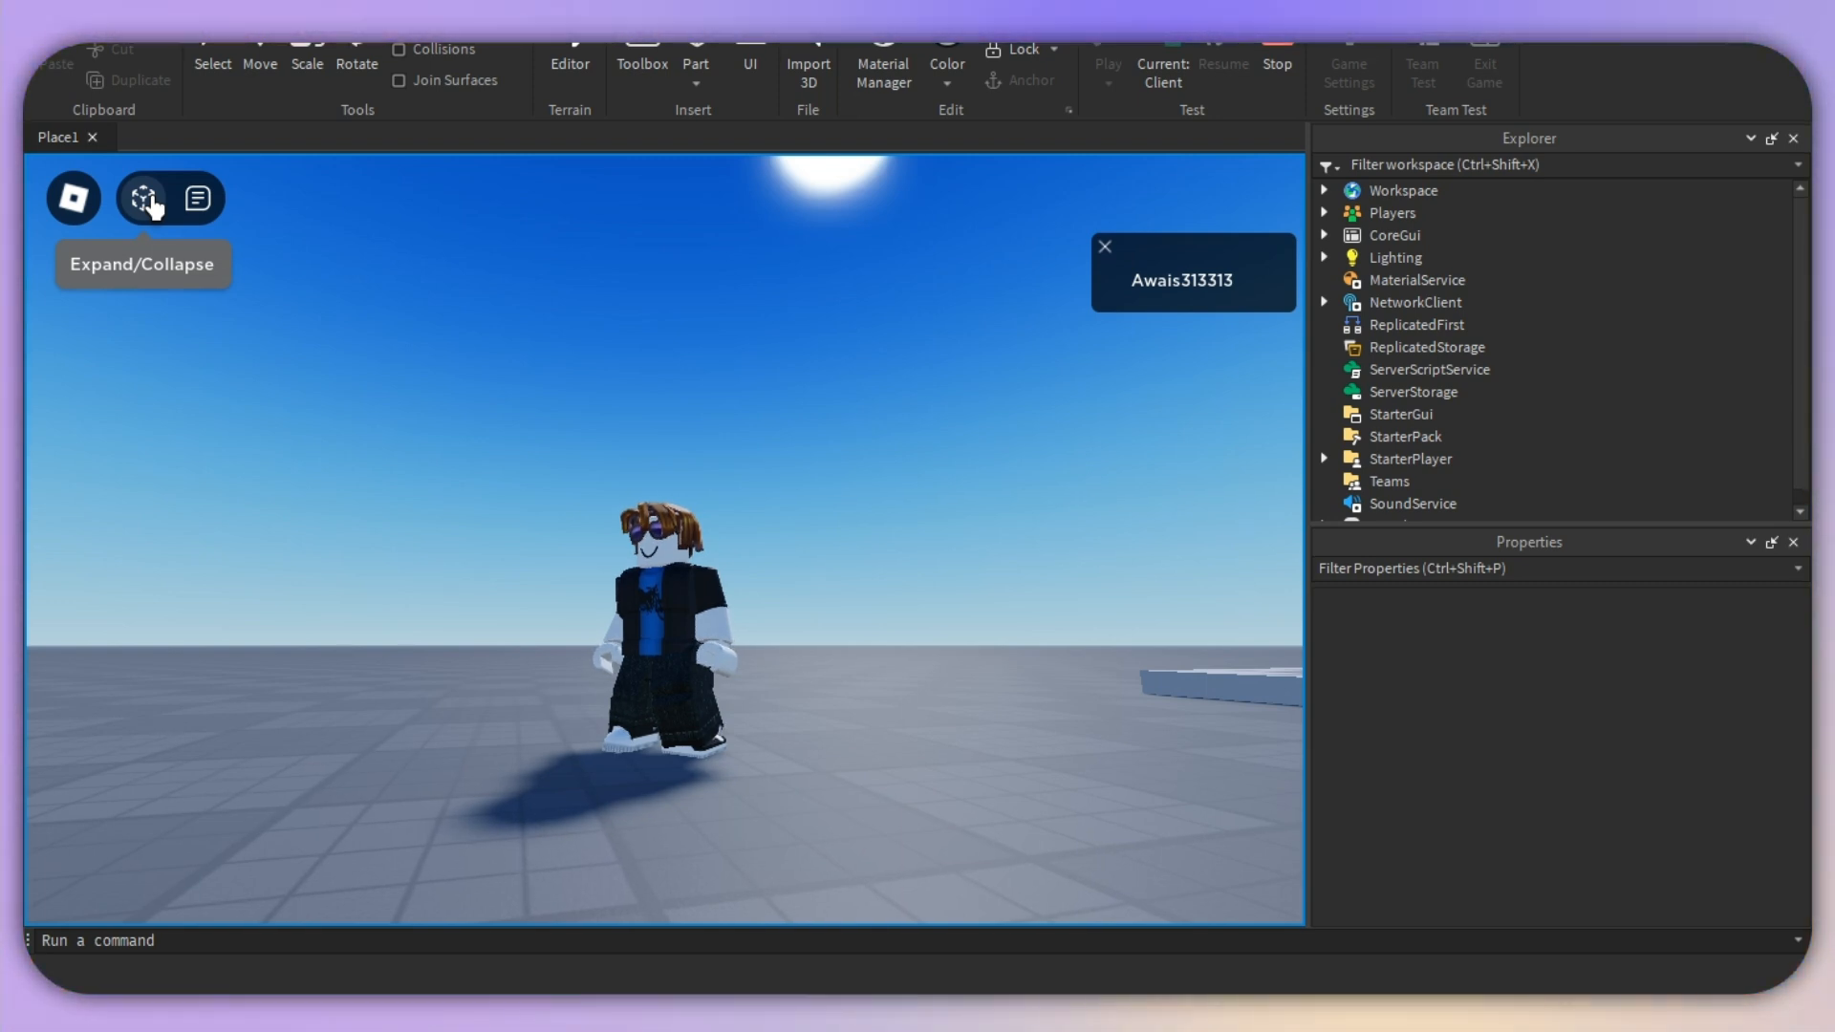
pyautogui.moveTo(813, 589)
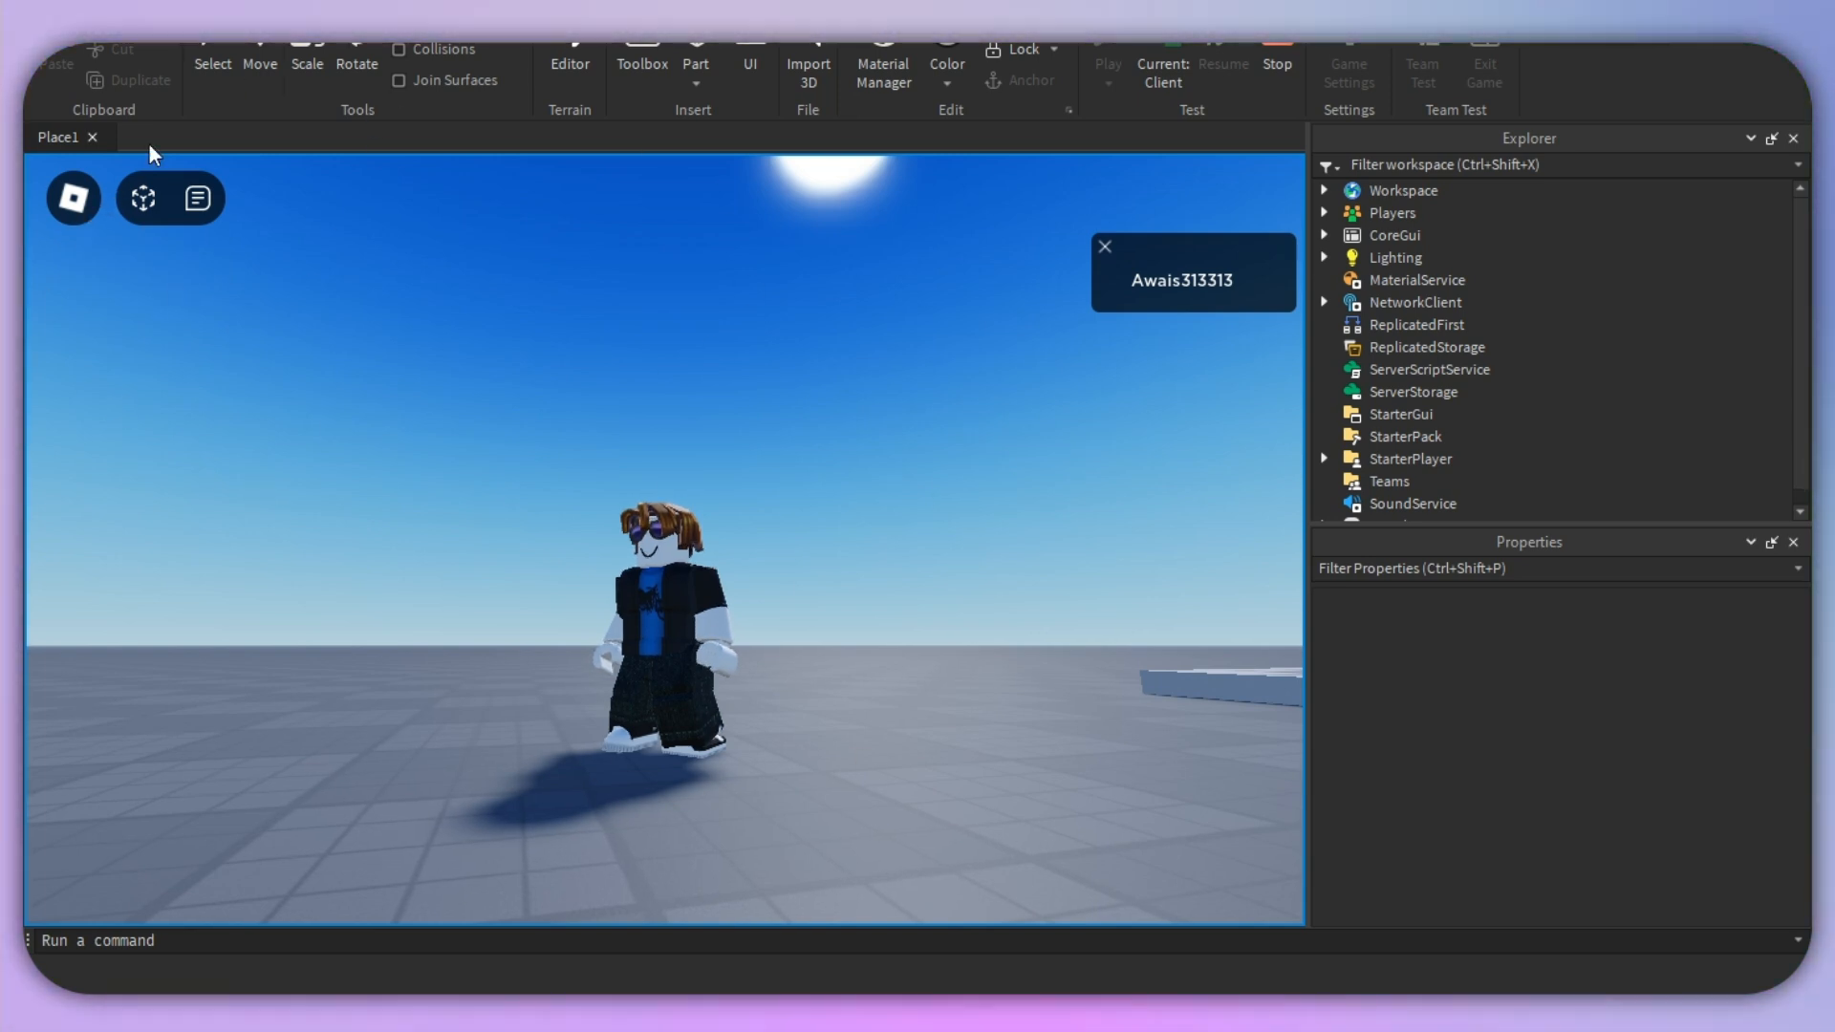
pyautogui.moveTo(143, 198)
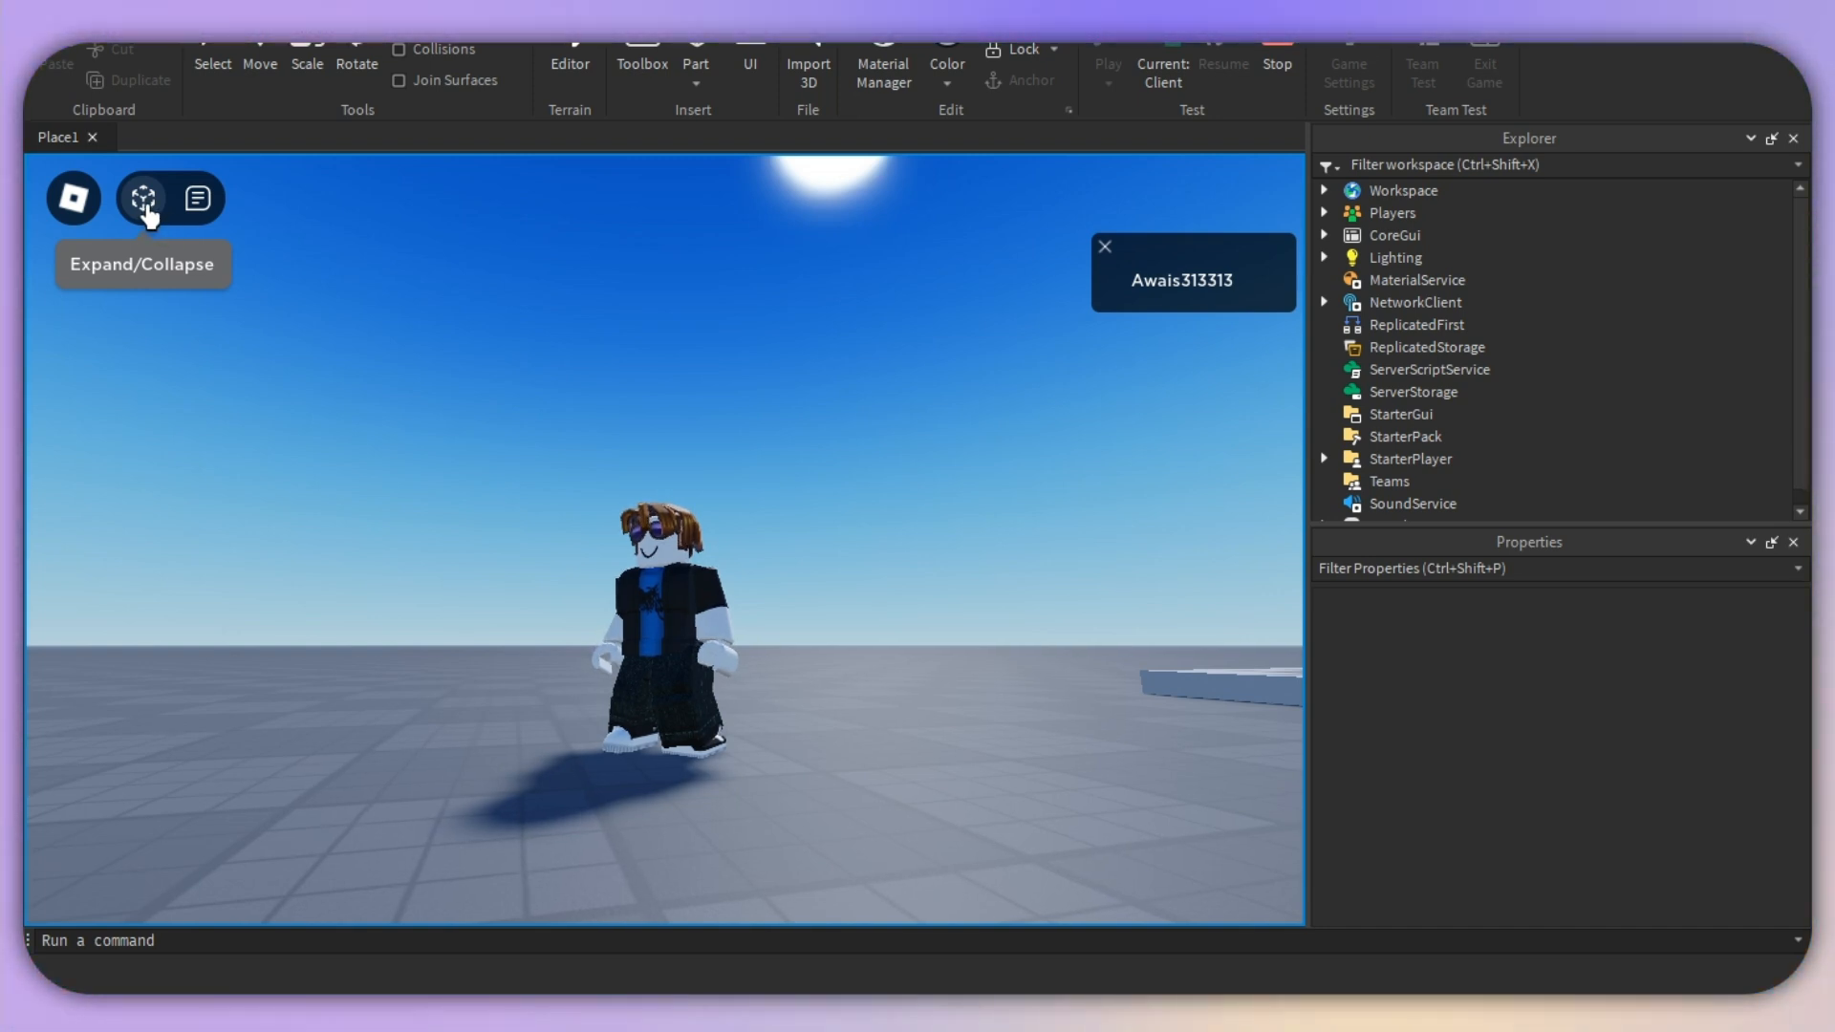
# - Expand the playtest Unibar so all its menu buttons are shown
pyautogui.click(142, 198)
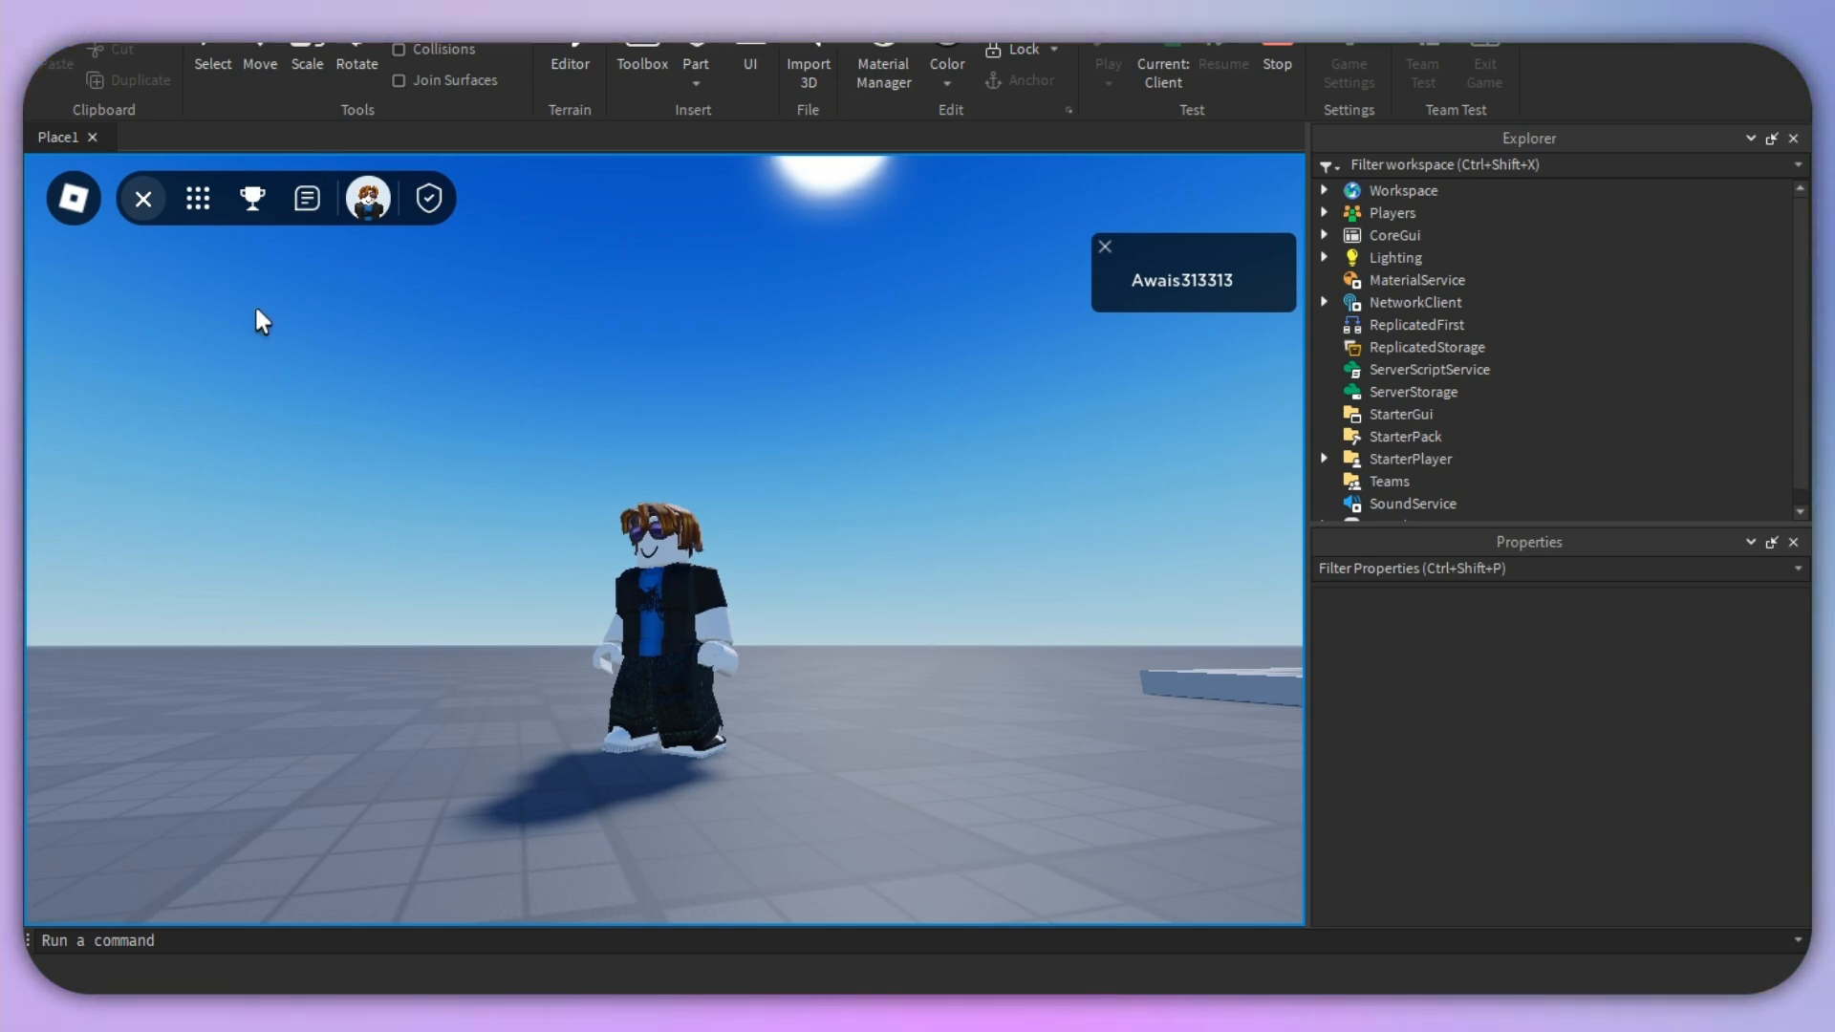
pyautogui.moveTo(70, 64)
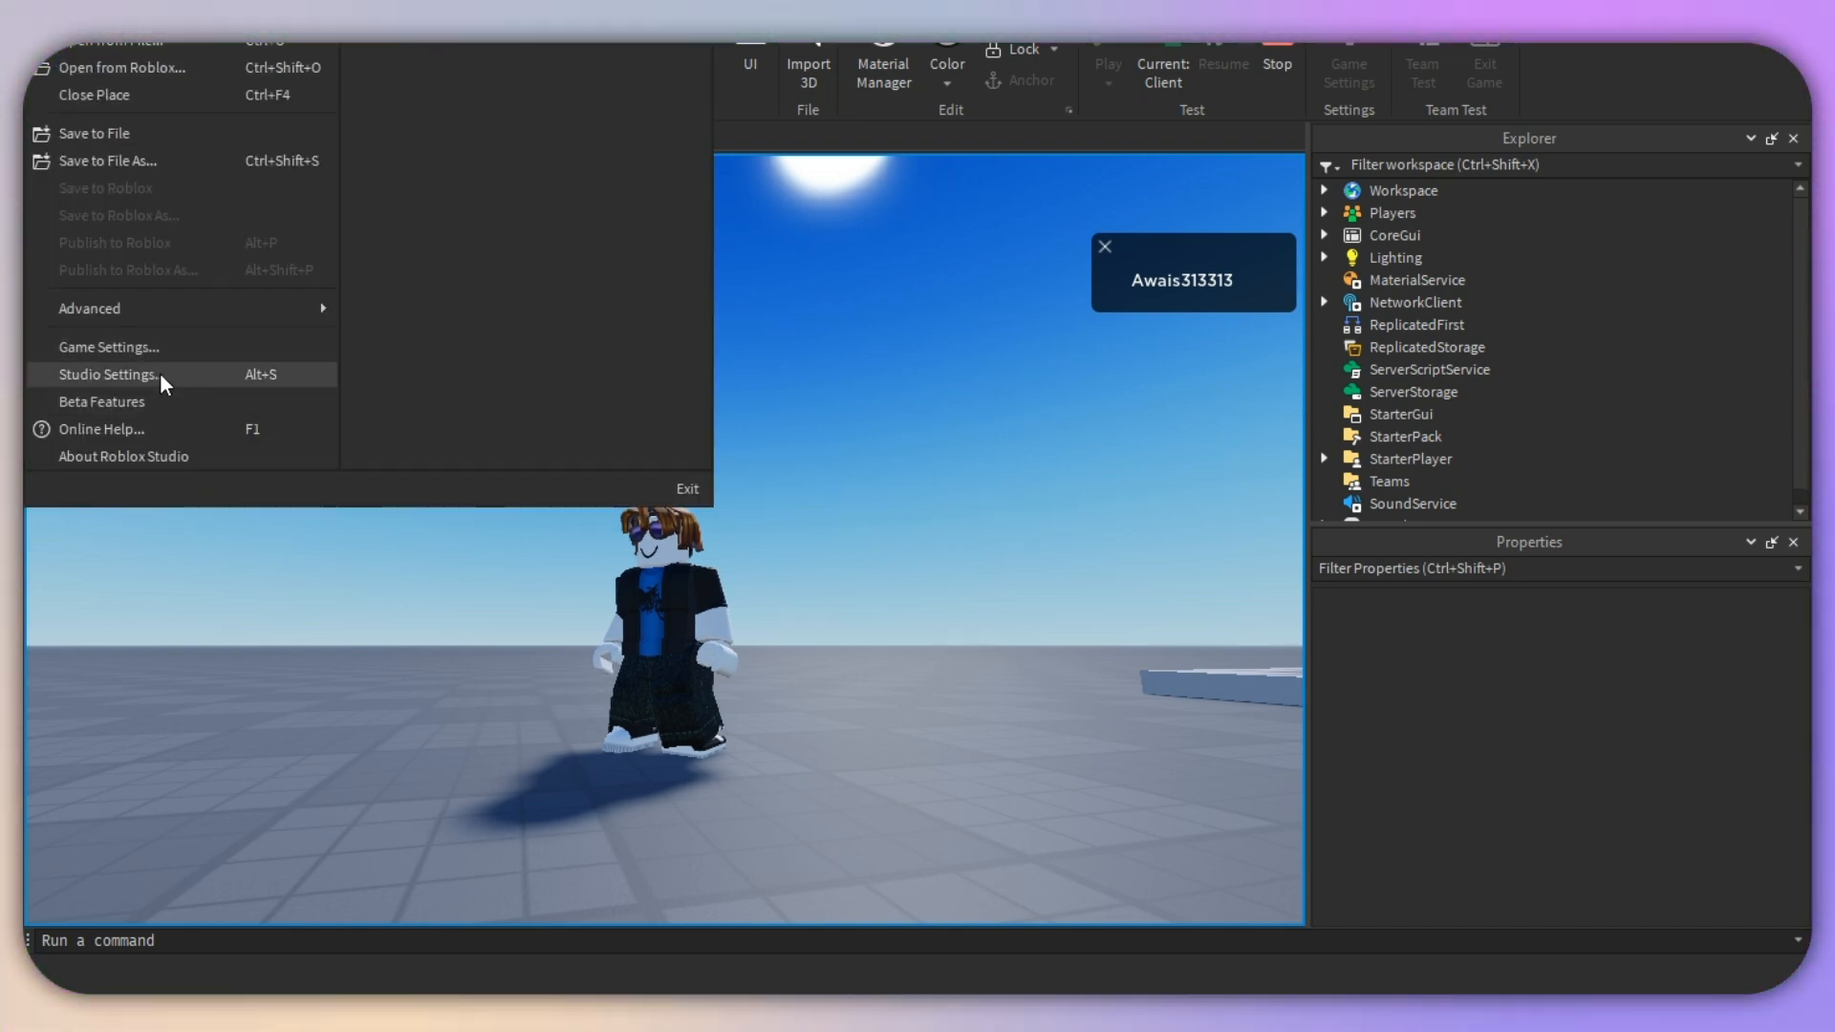
# - Enable 'Show Core GUI in Explorer while Playing' in Studio Settings, then close settings
pyautogui.click(105, 375)
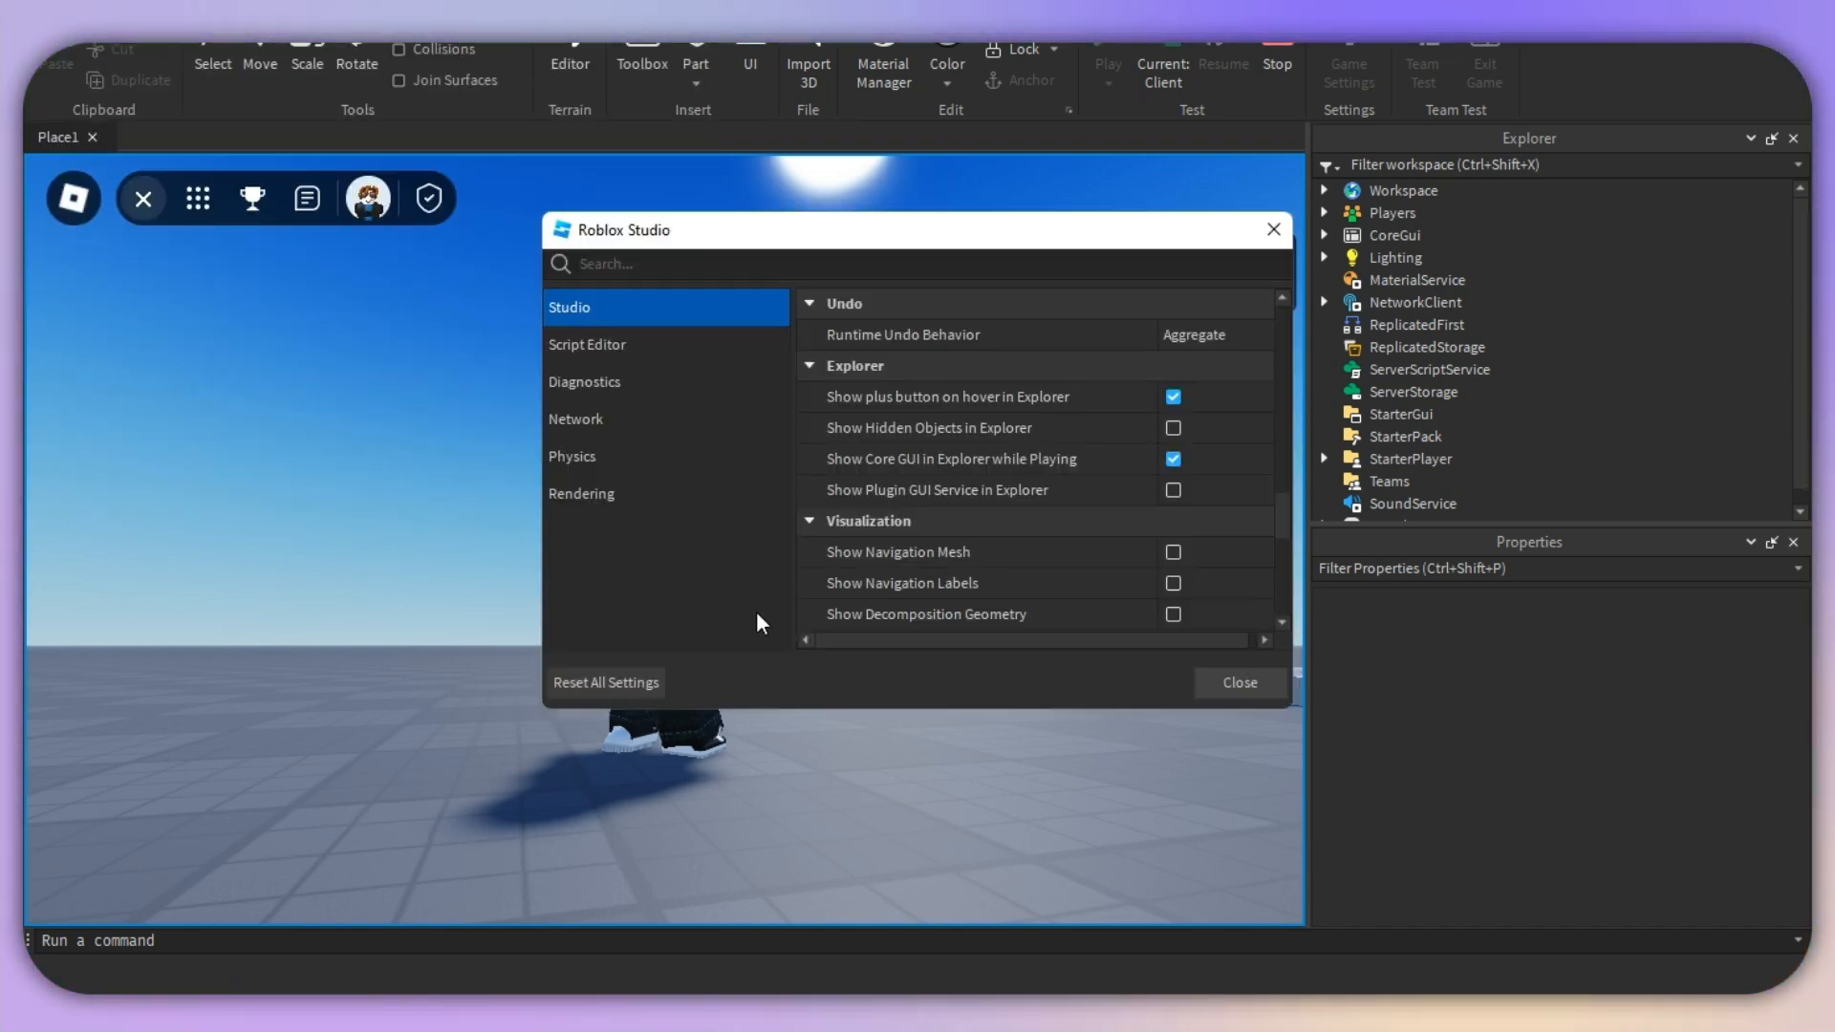
pyautogui.scroll(-3)
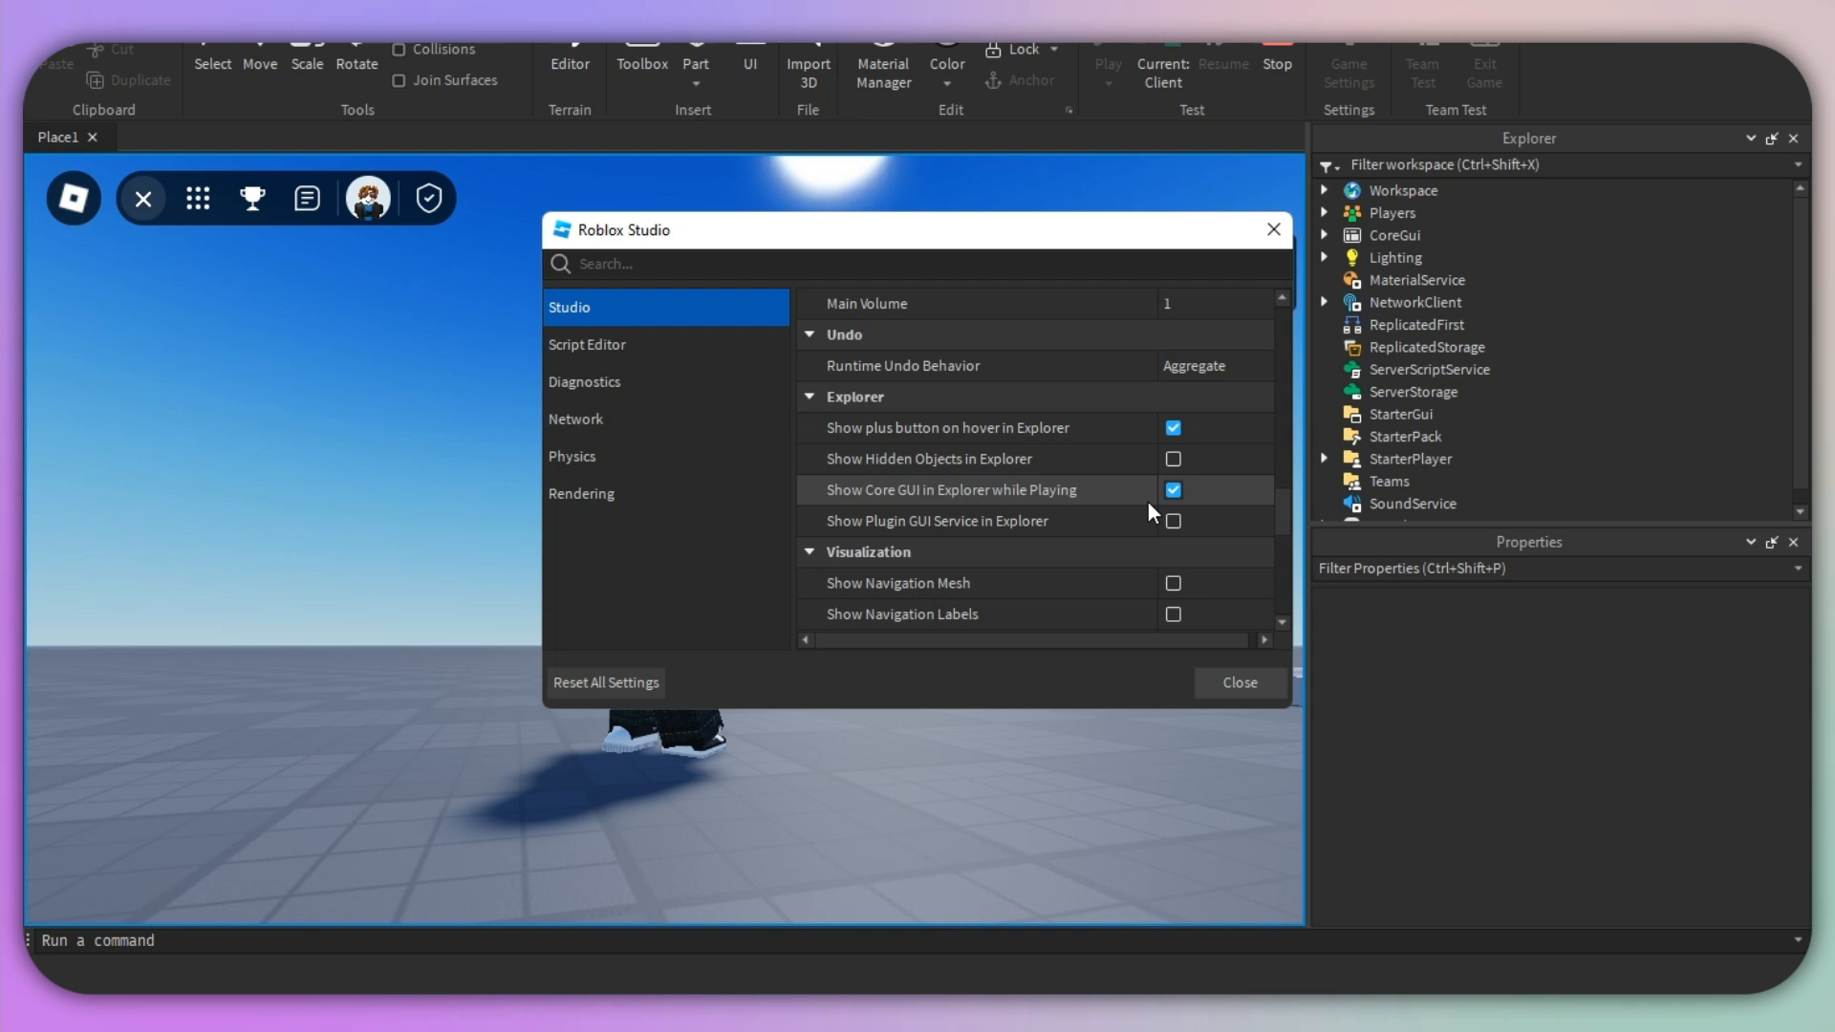
pyautogui.moveTo(992, 510)
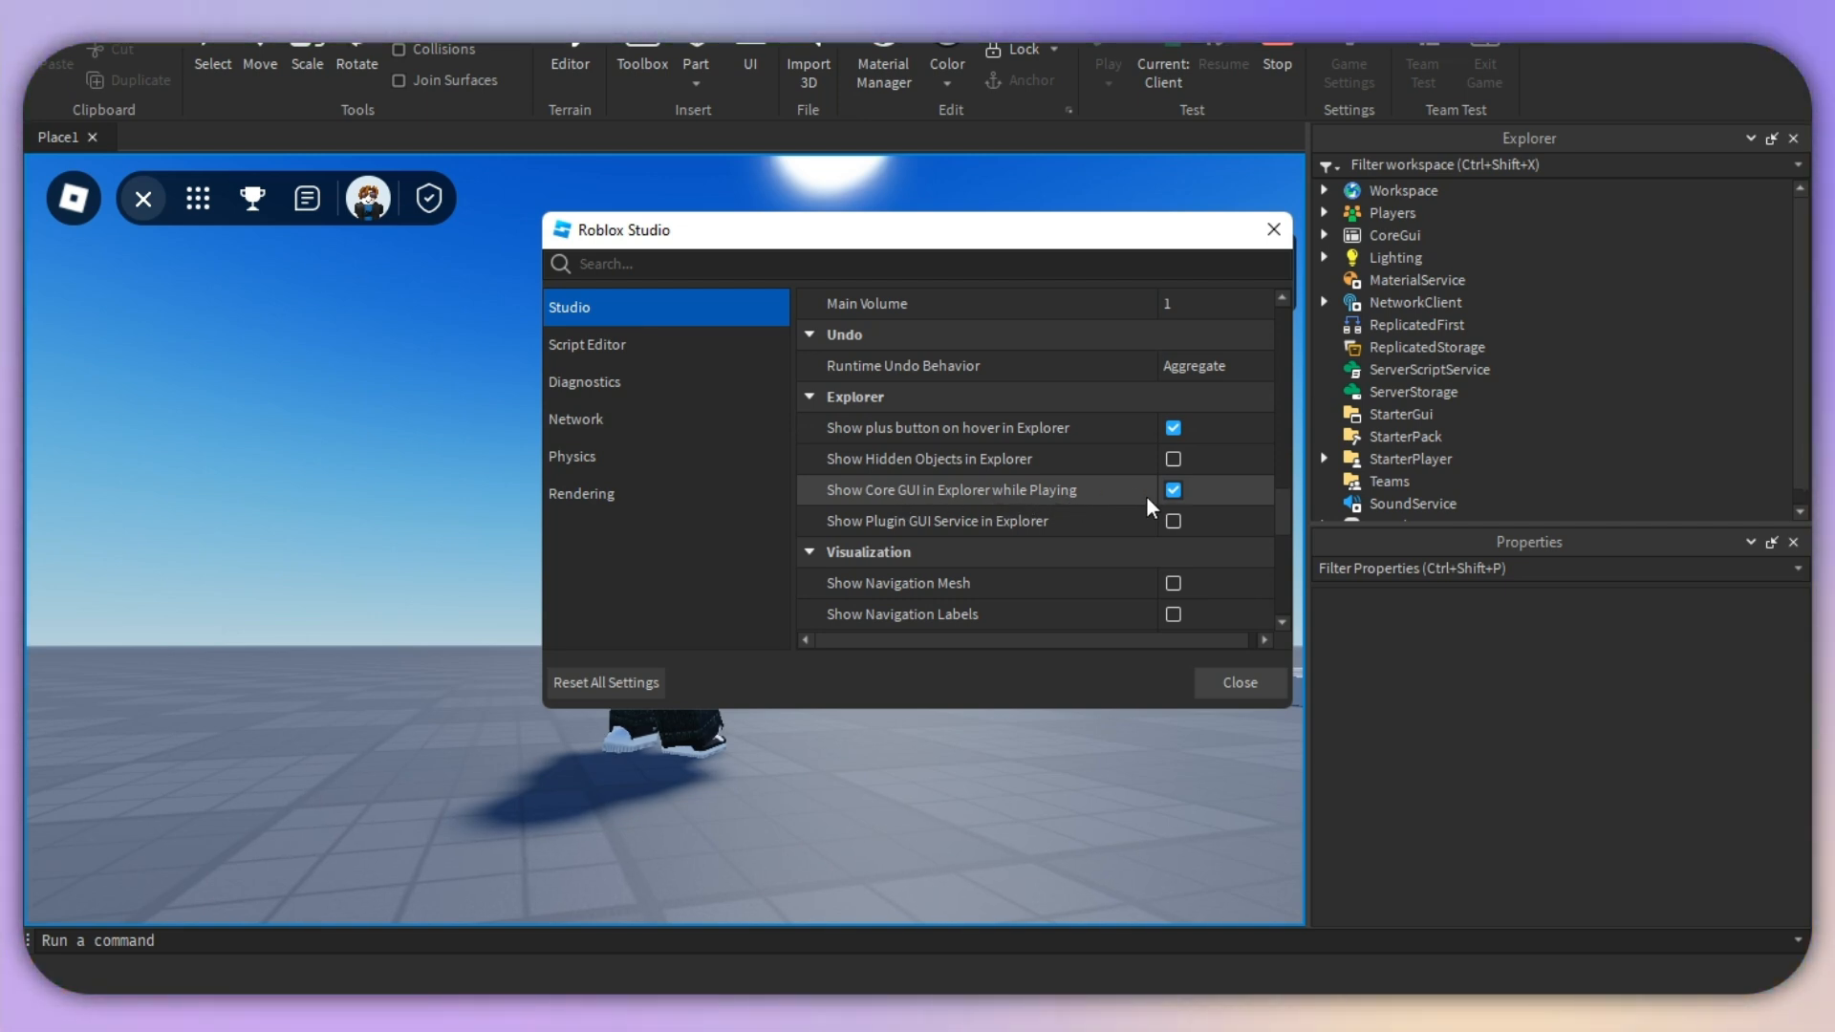
pyautogui.moveTo(1236, 699)
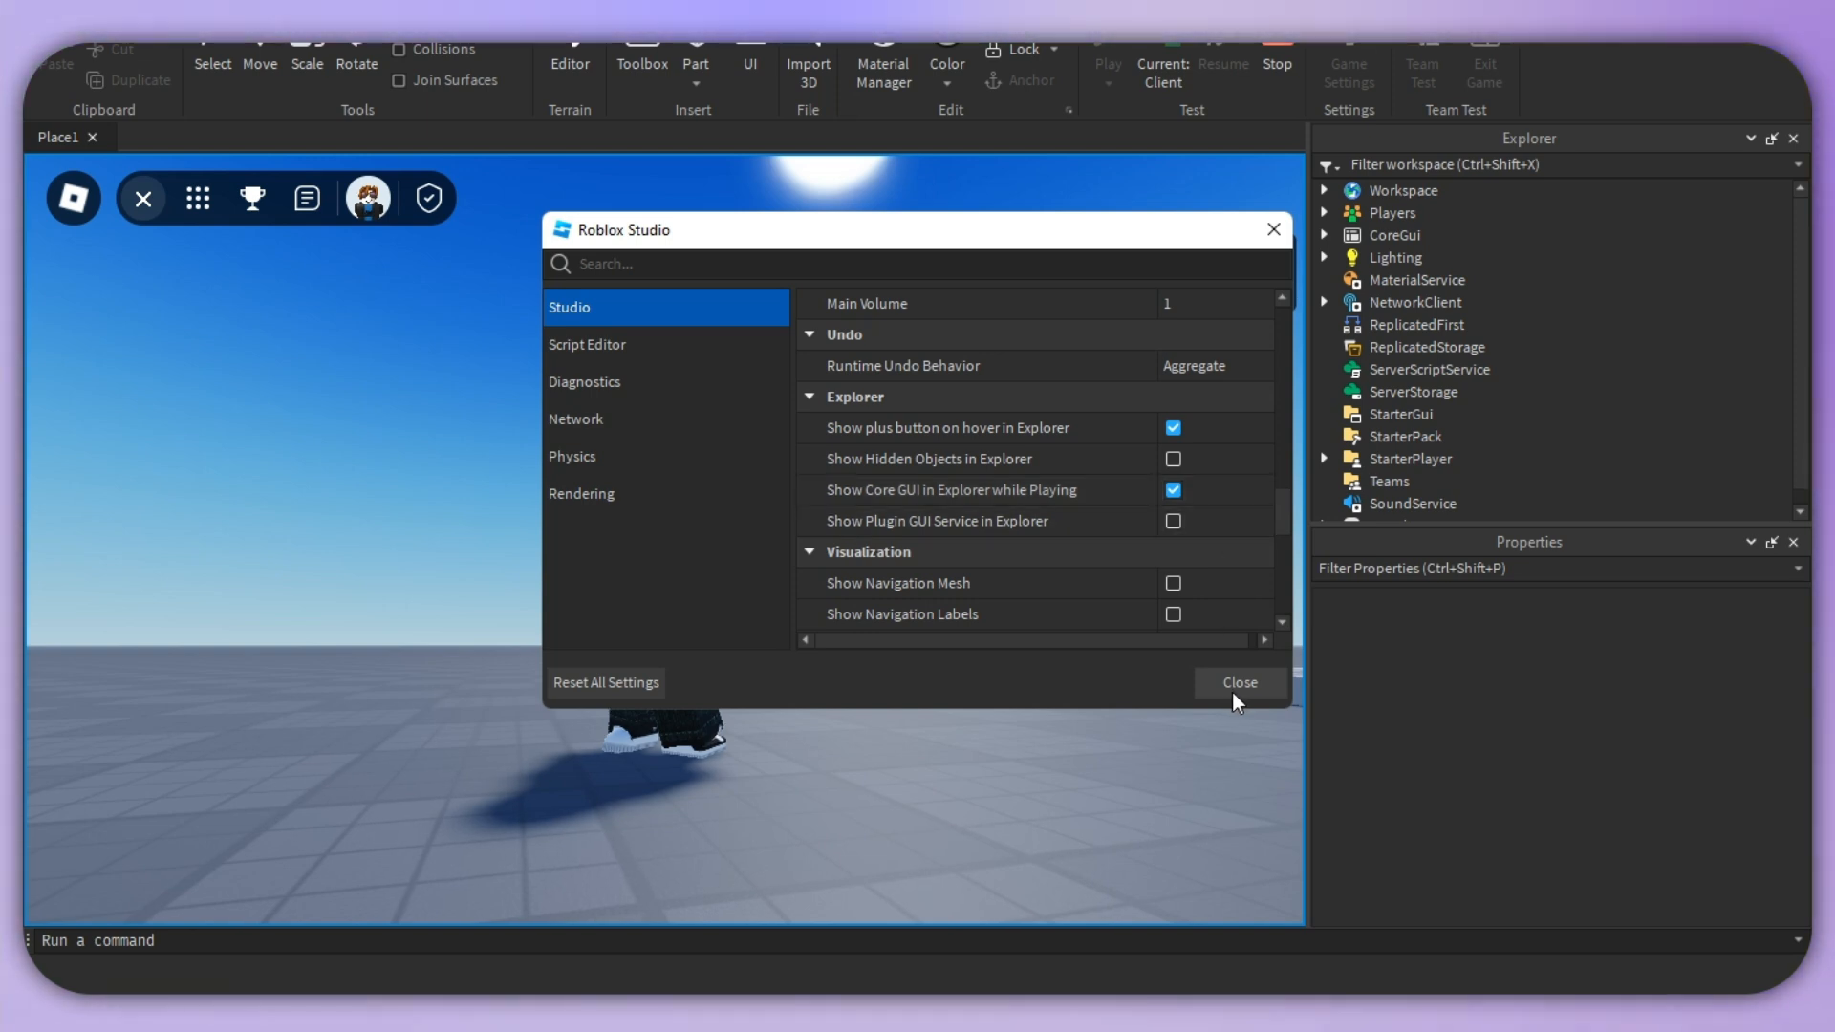
pyautogui.click(1237, 682)
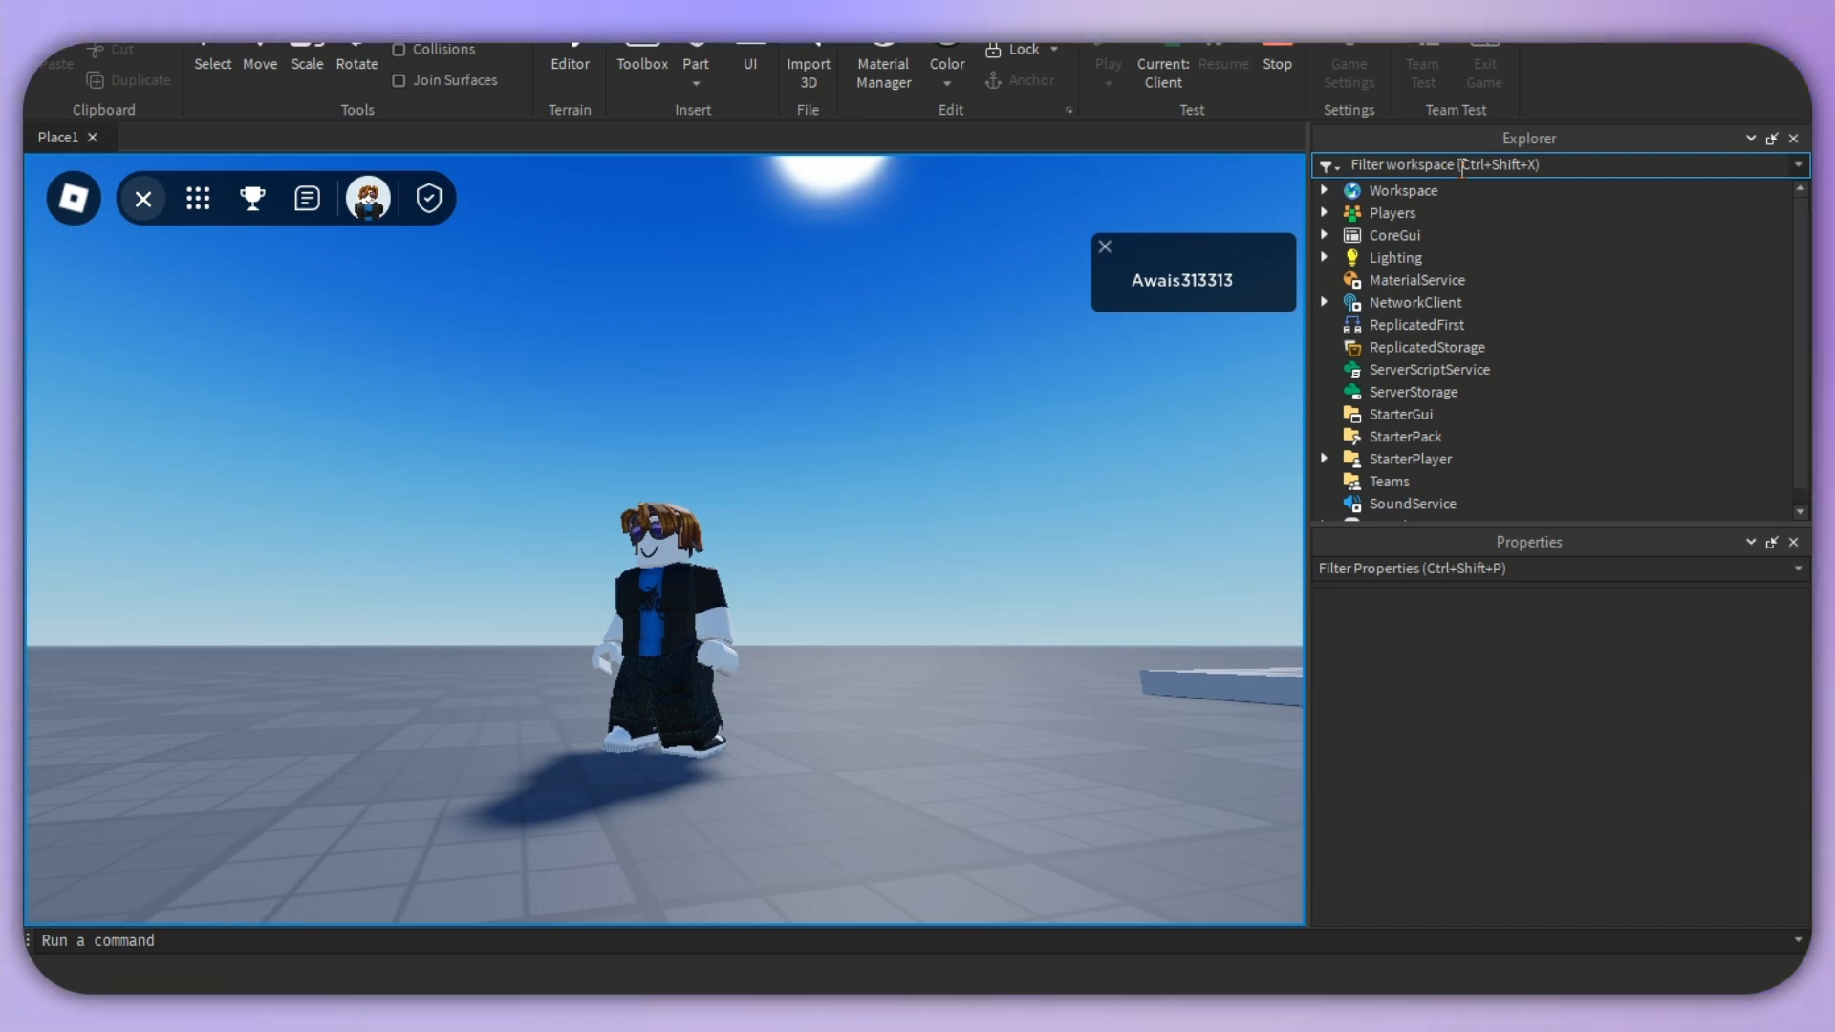
# - Filter Explorer for 'unibar' and select UnibarMenu under TopBarApp > UnibarLeftFrame
pyautogui.write('unibar')
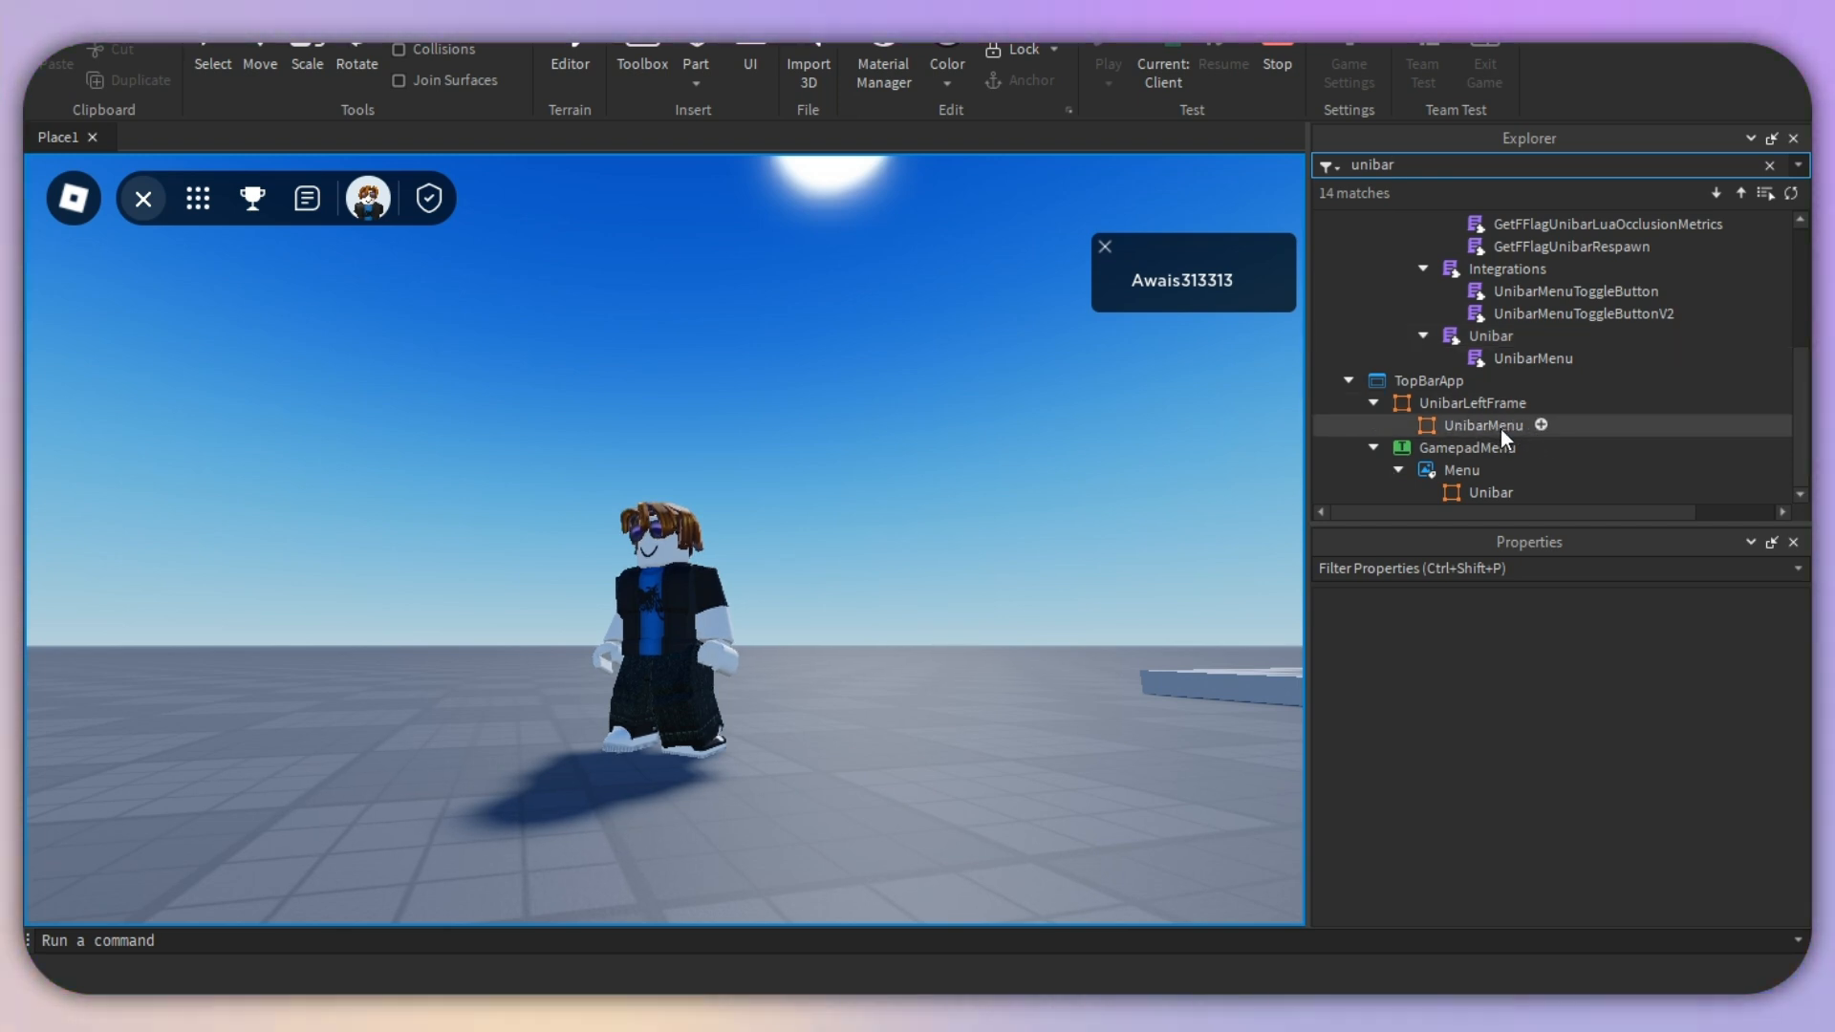
pyautogui.click(1484, 424)
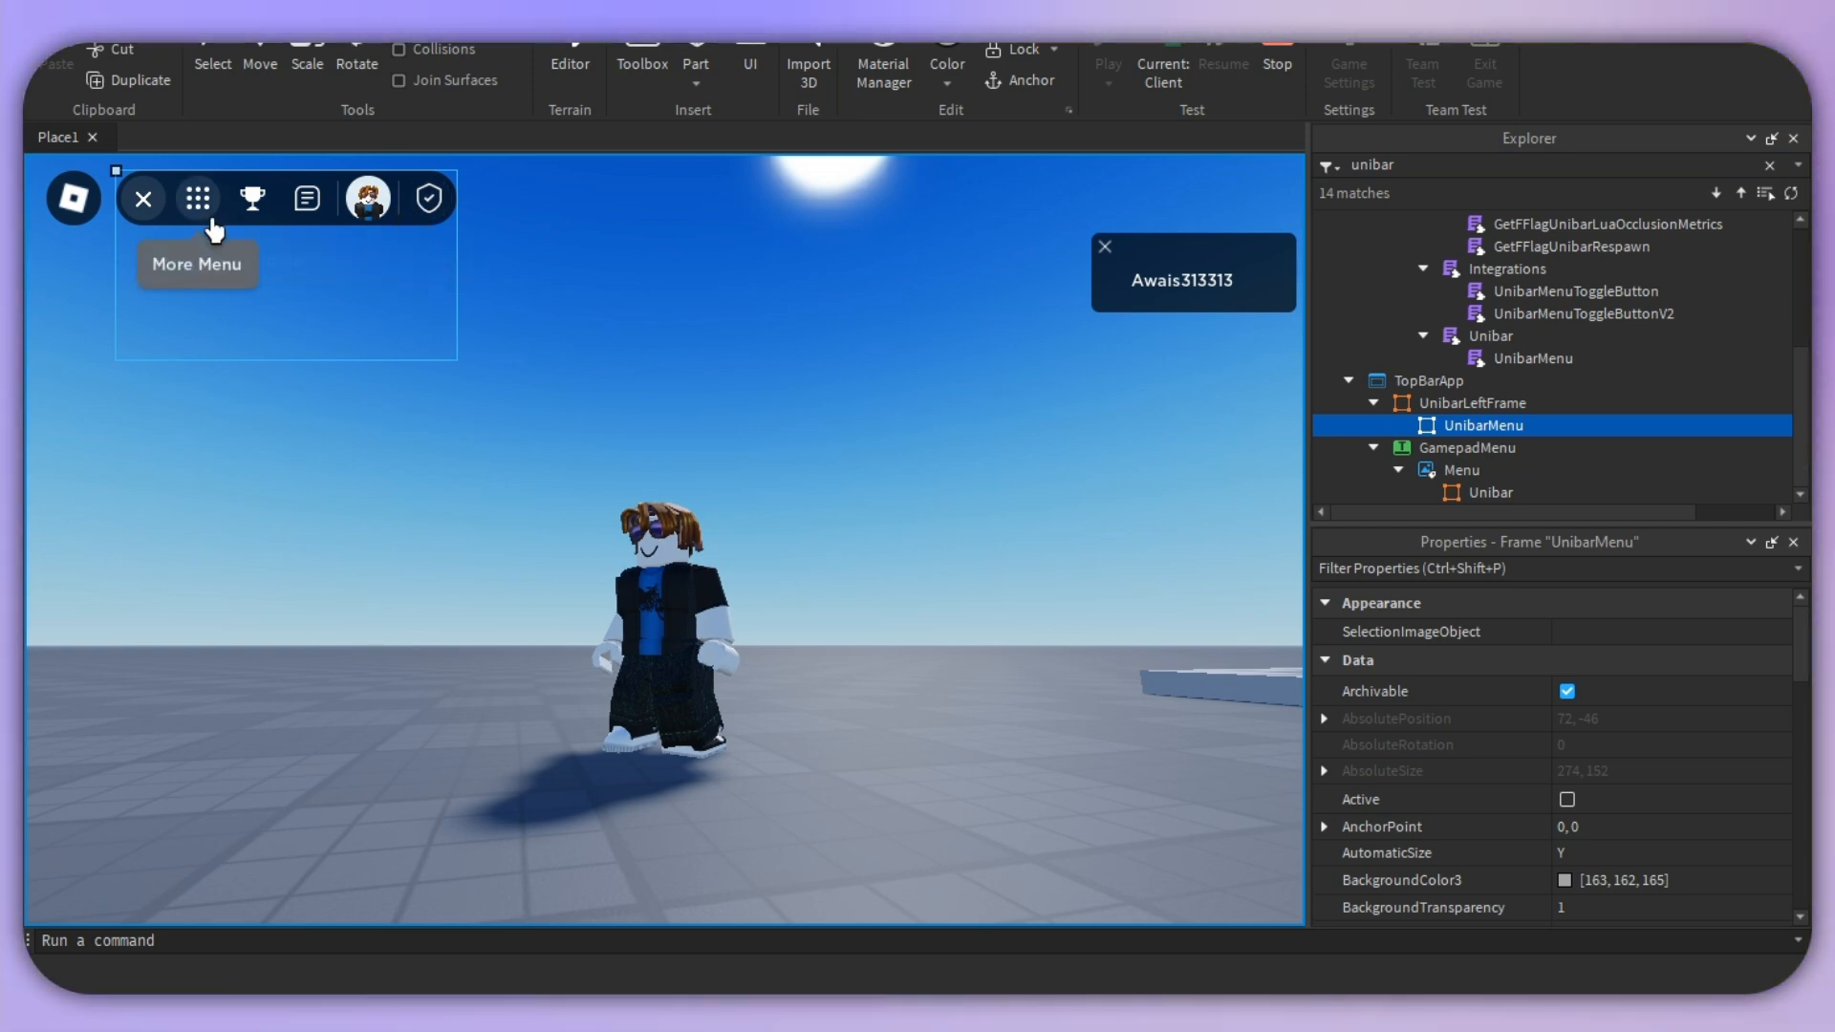
pyautogui.click(197, 198)
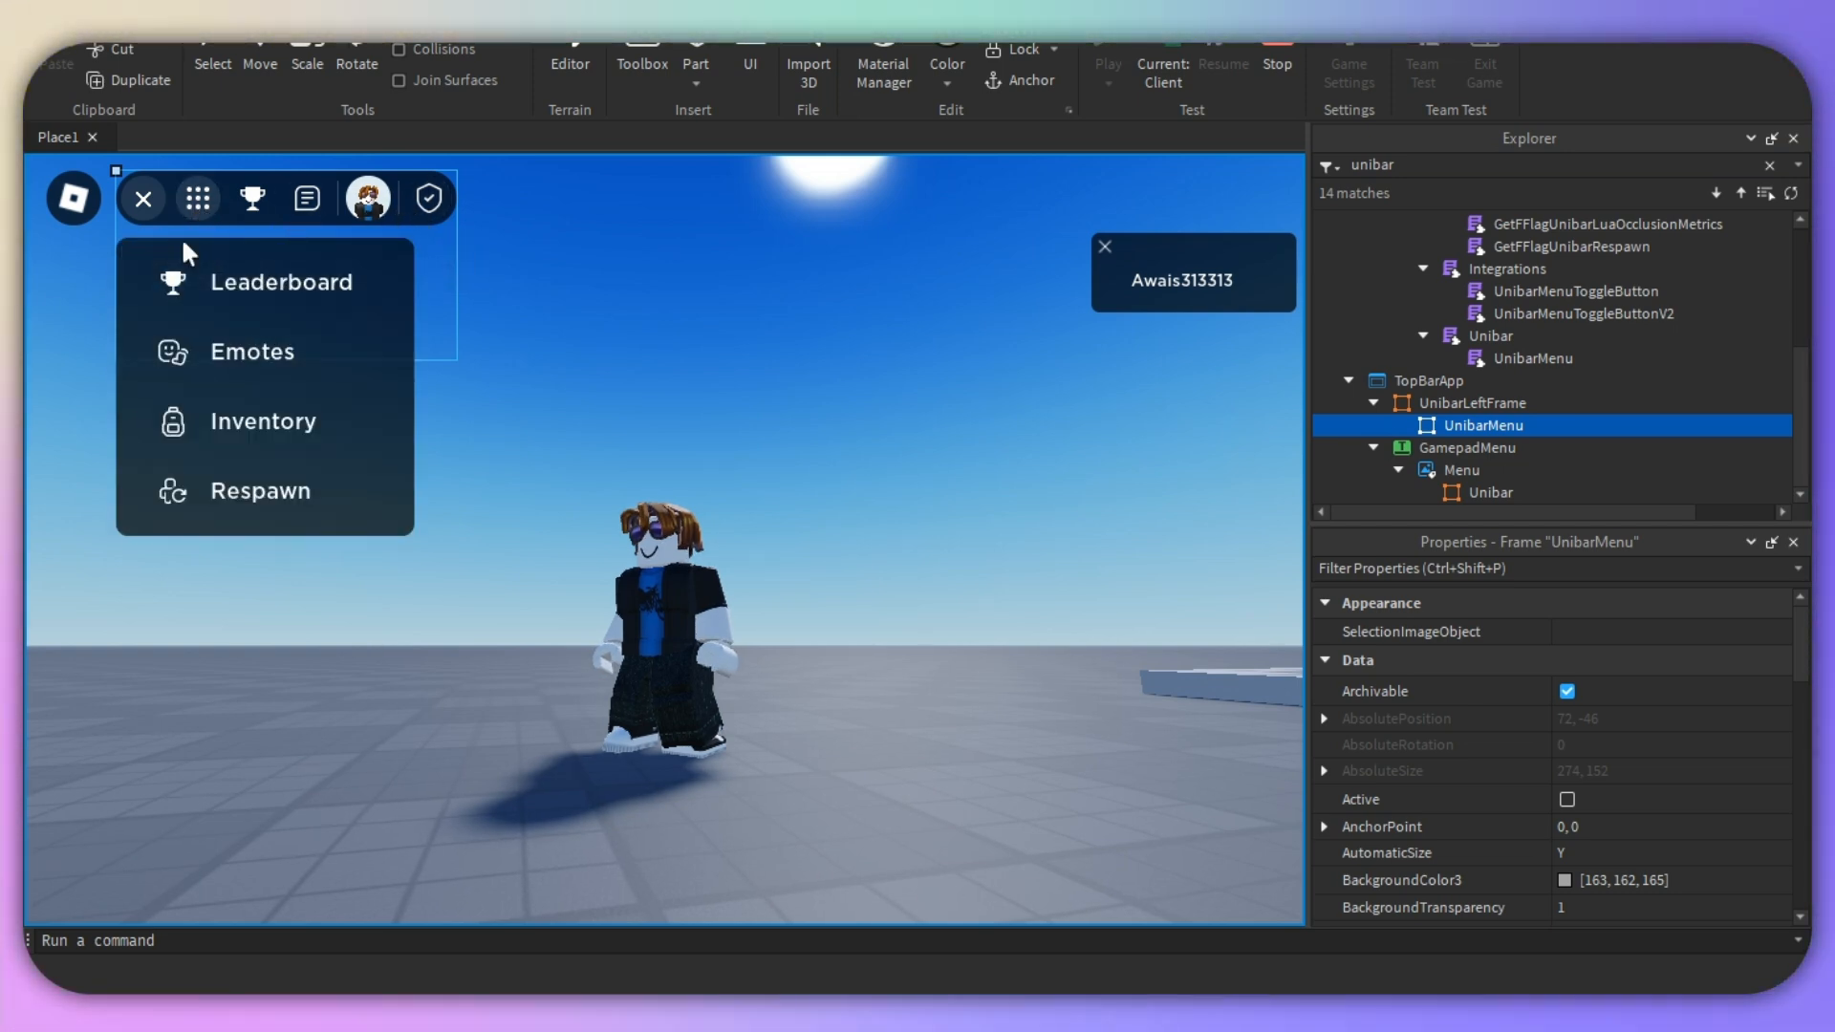
pyautogui.moveTo(195, 198)
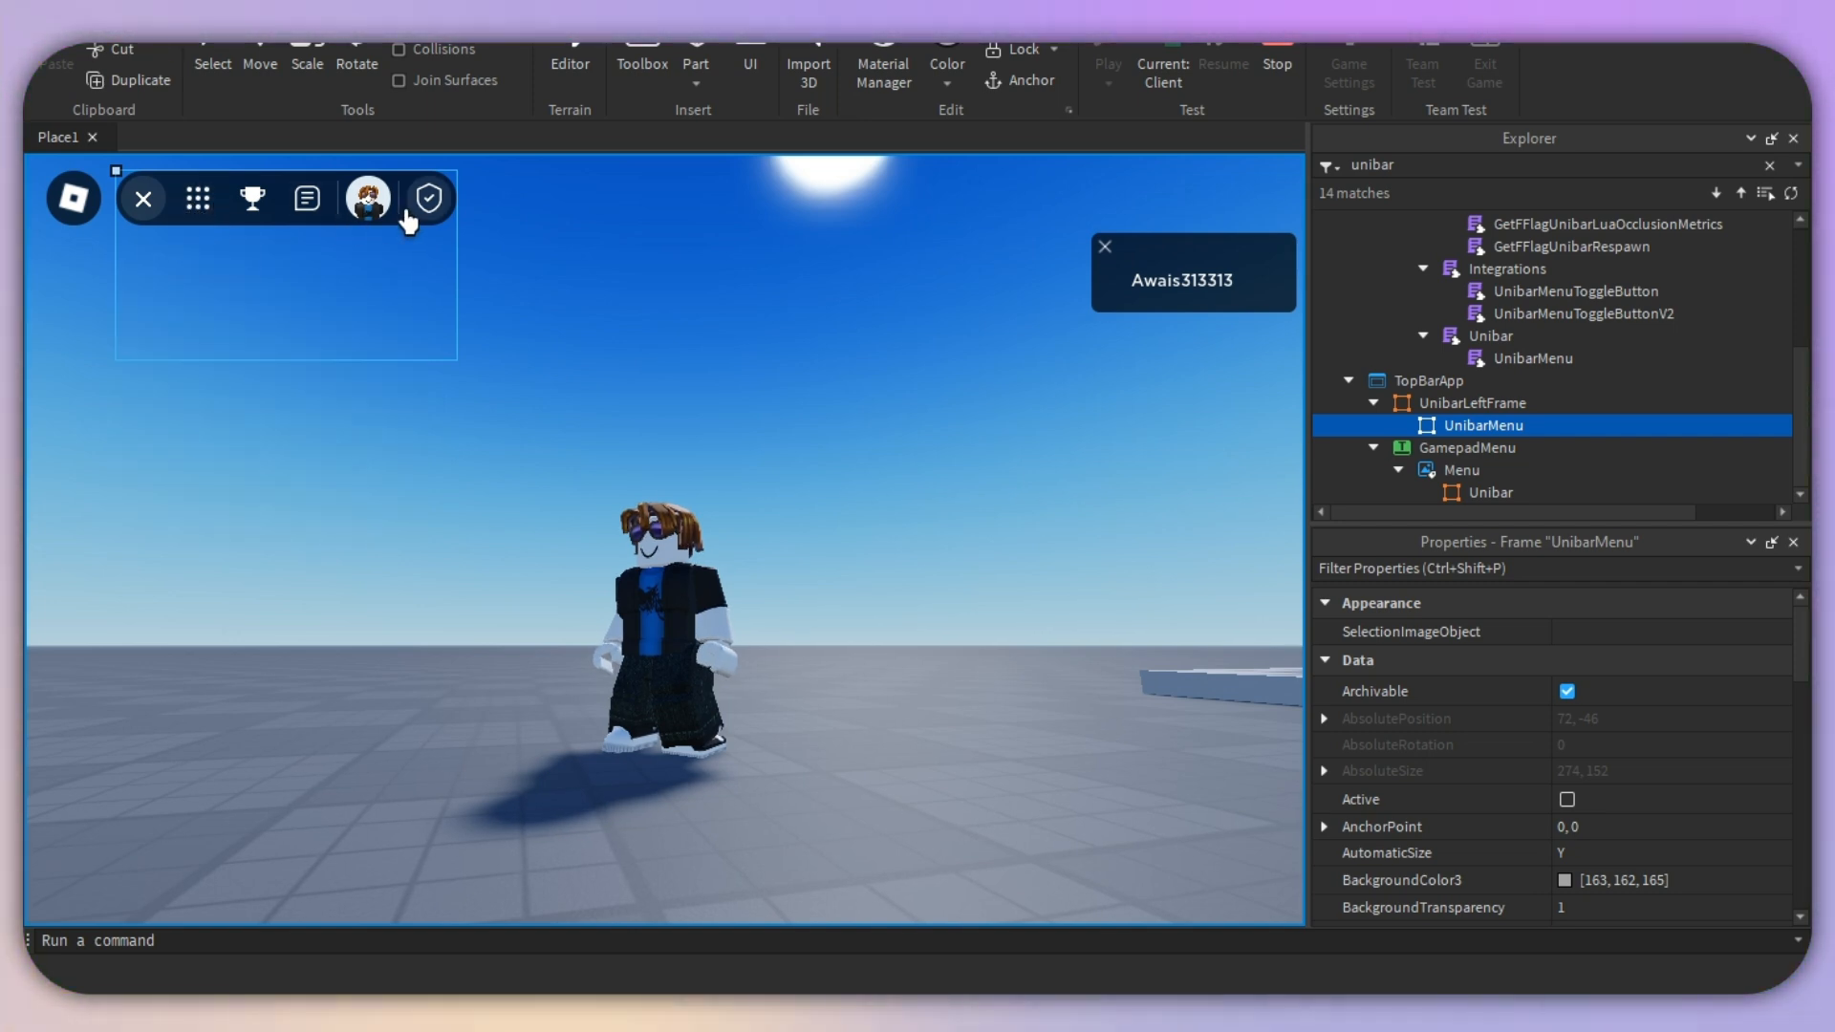
pyautogui.click(307, 198)
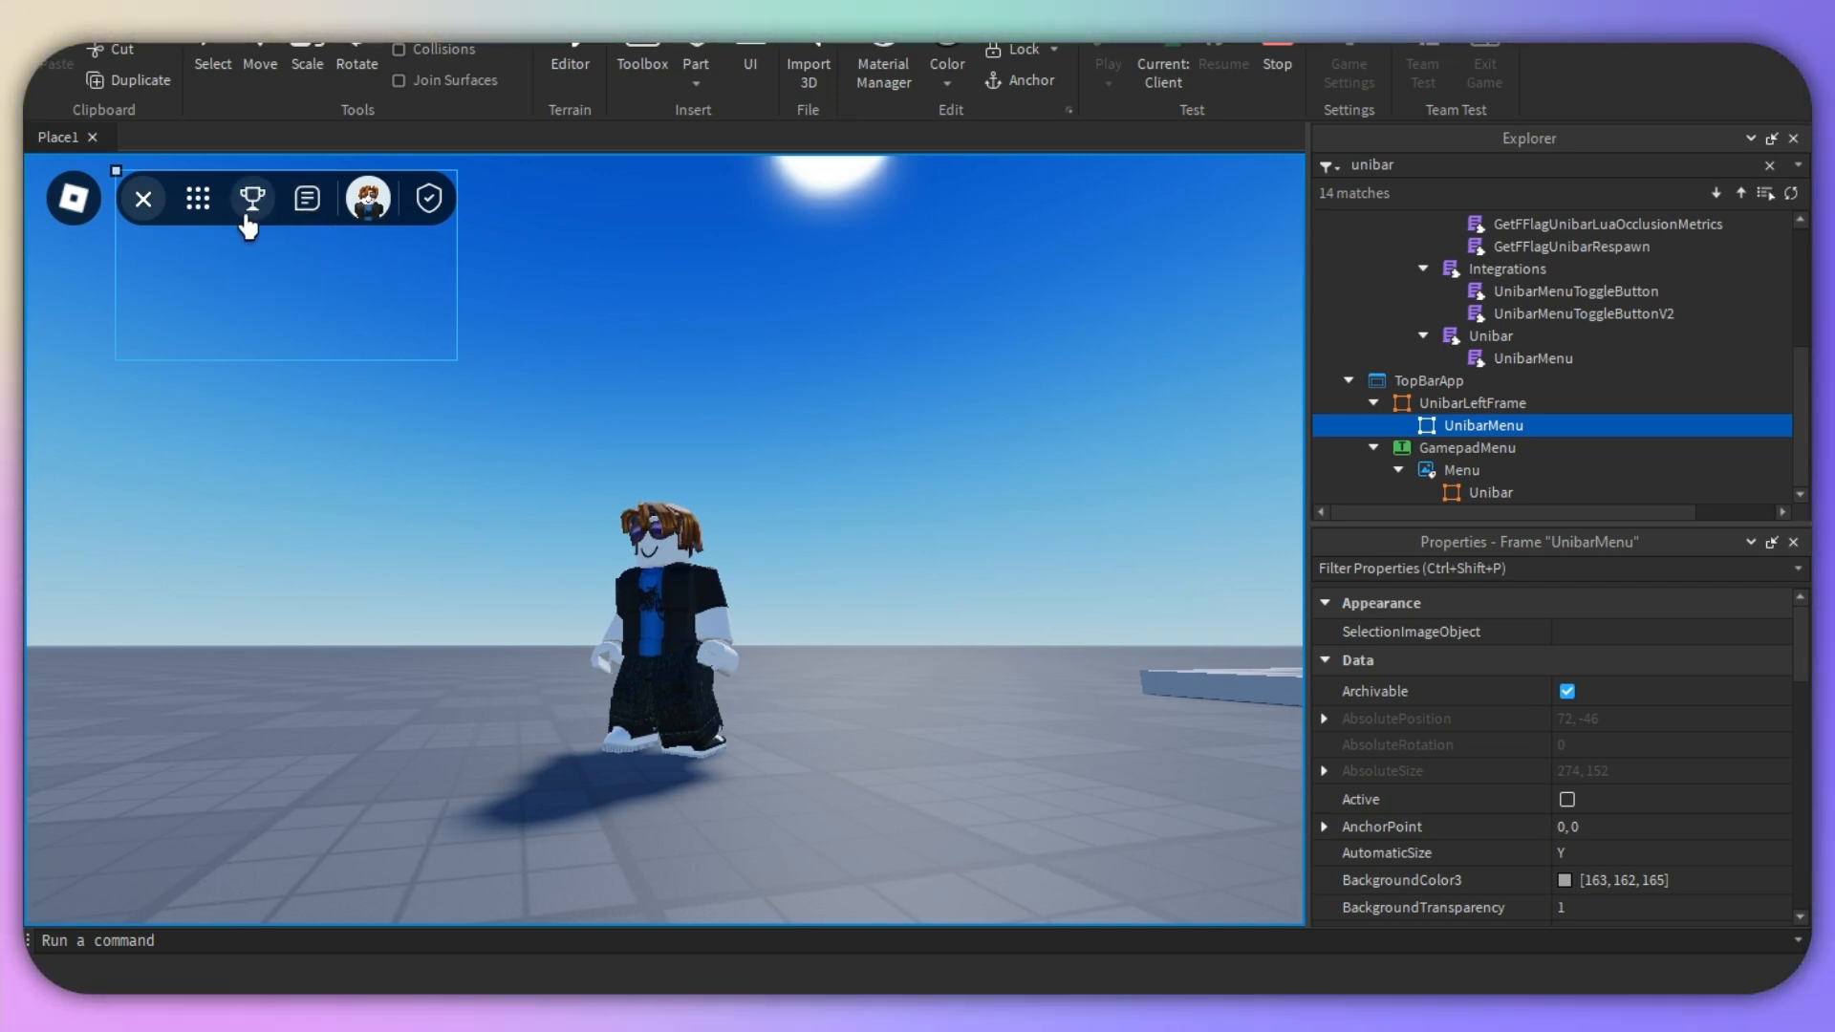
pyautogui.moveTo(143, 198)
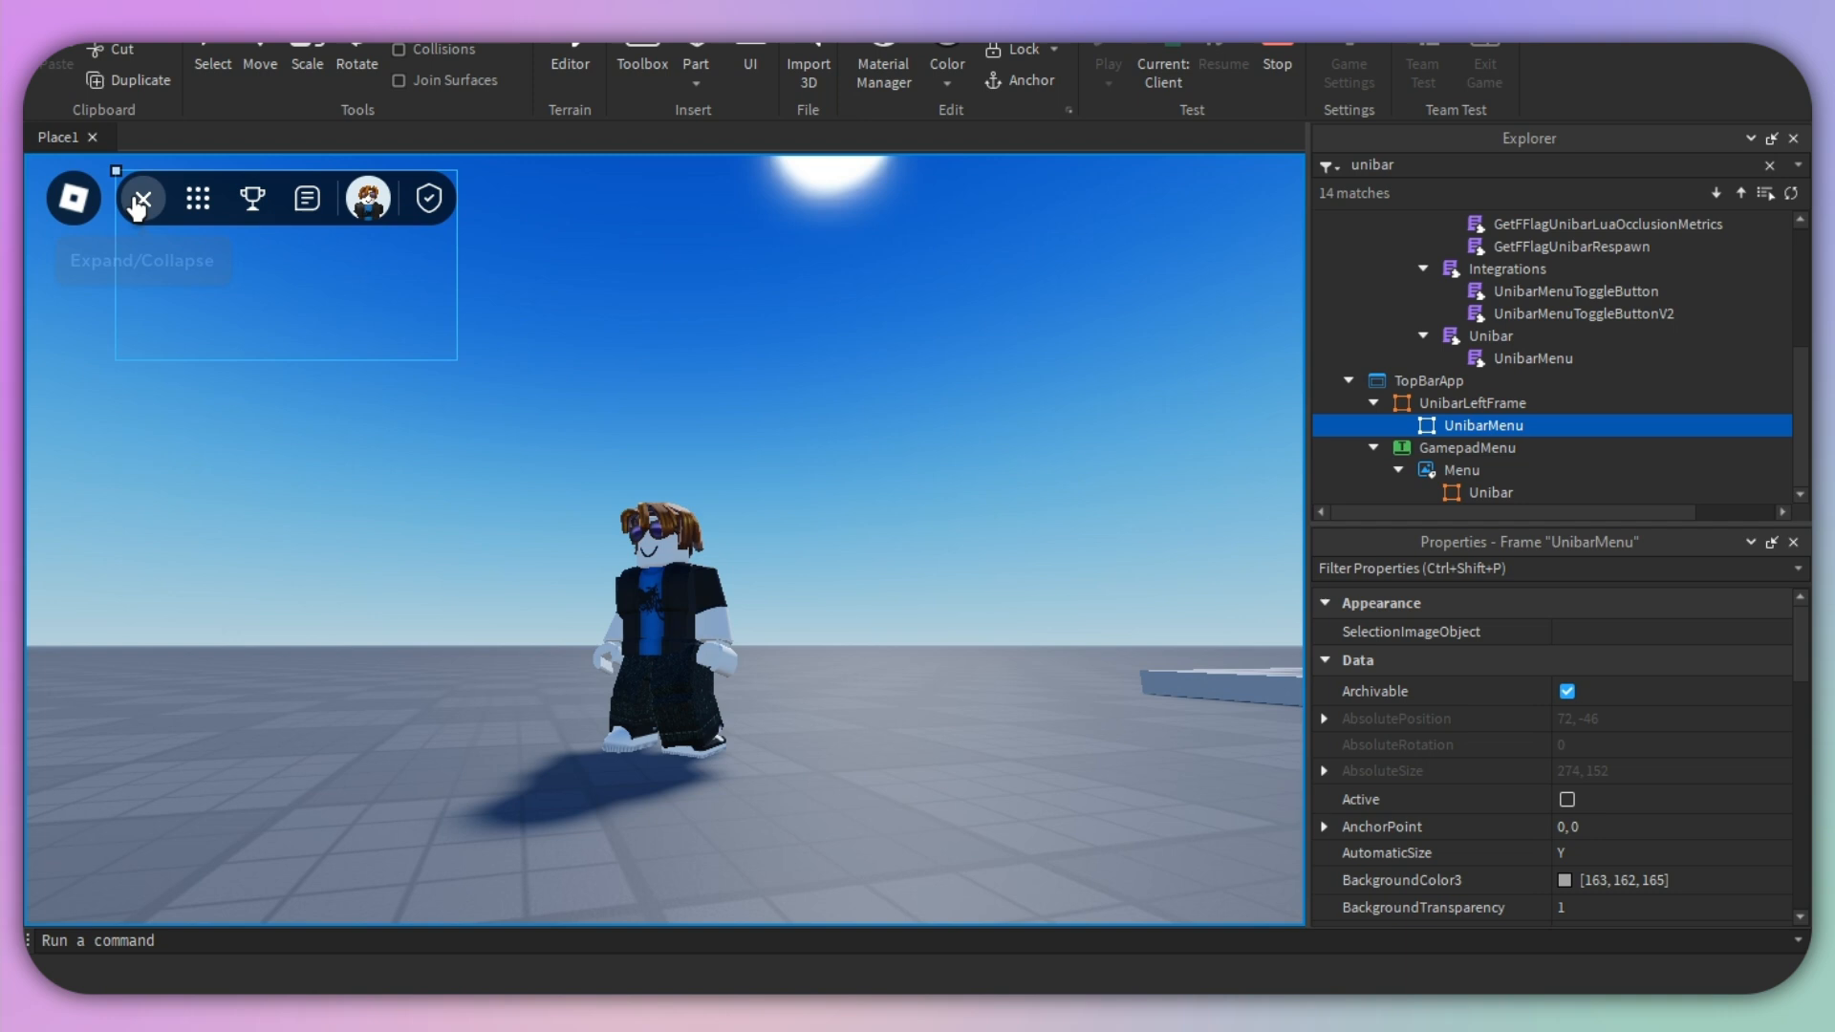